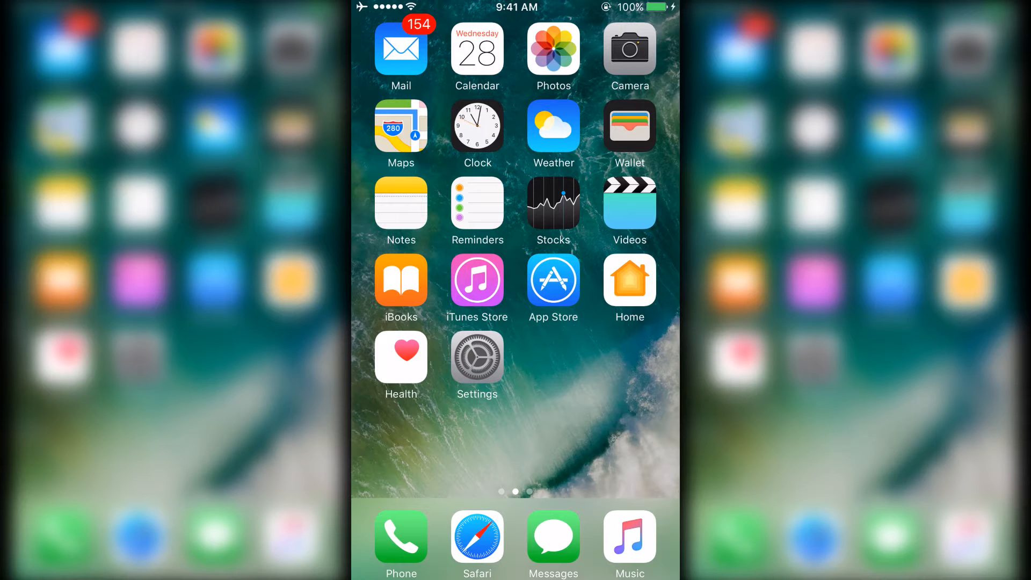
Launch the Clock app from the Home Screen to reach its Bedtime introduction.
left_click(477, 126)
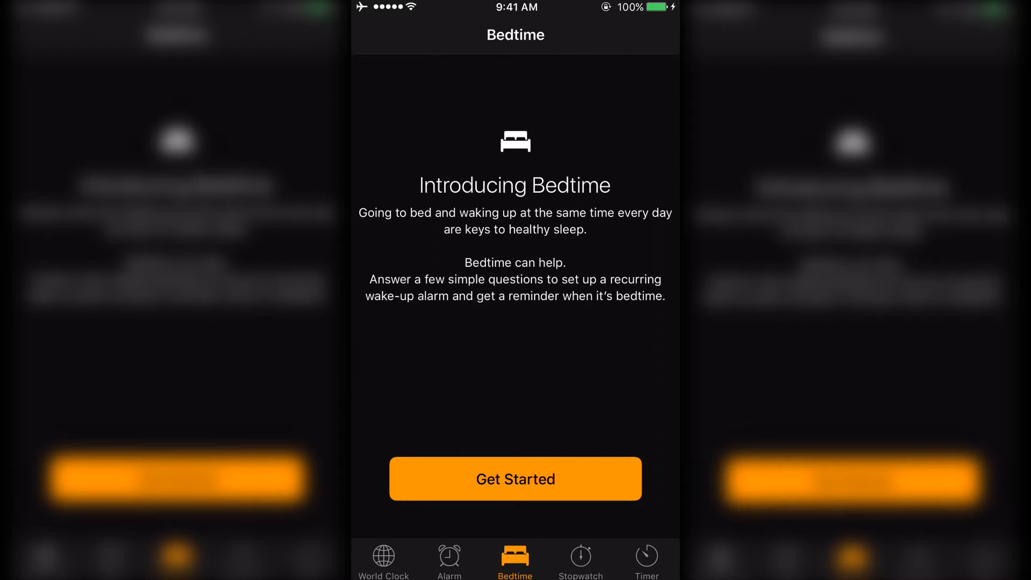
Begin Bedtime setup with a 6:30 AM wake-up time.
left_click(515, 477)
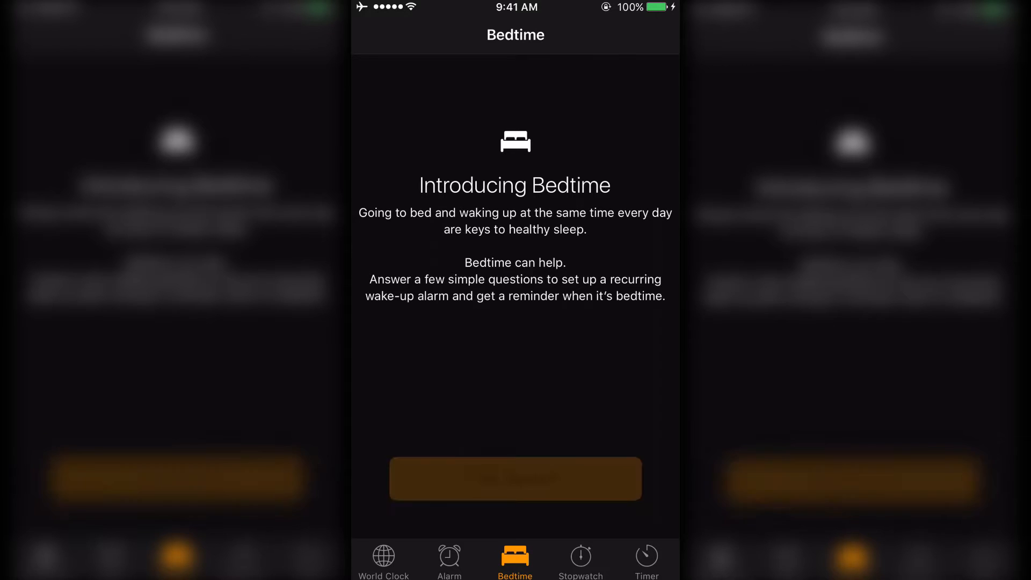
left_click(514, 478)
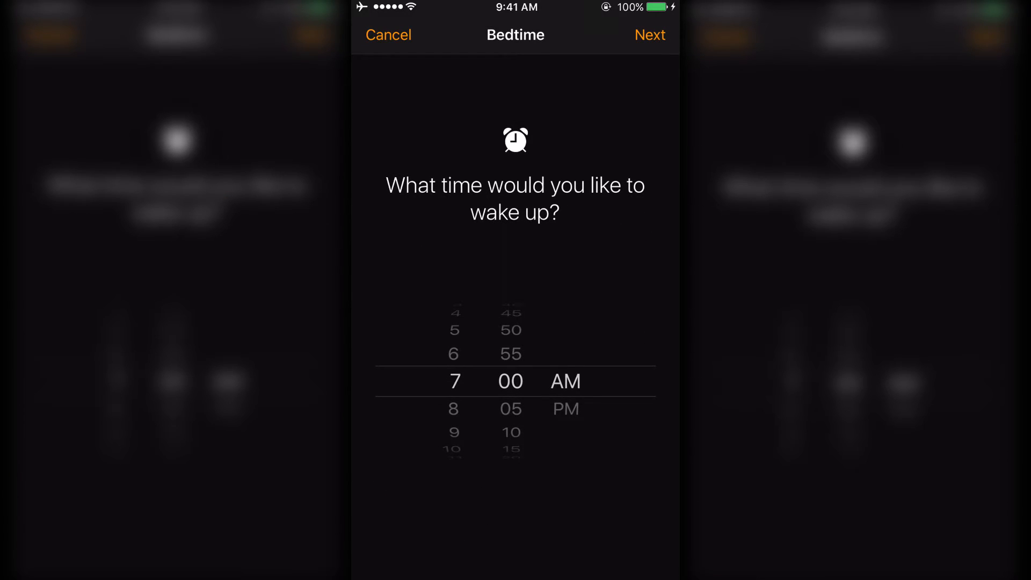
left_click_drag(454, 355, 453, 408)
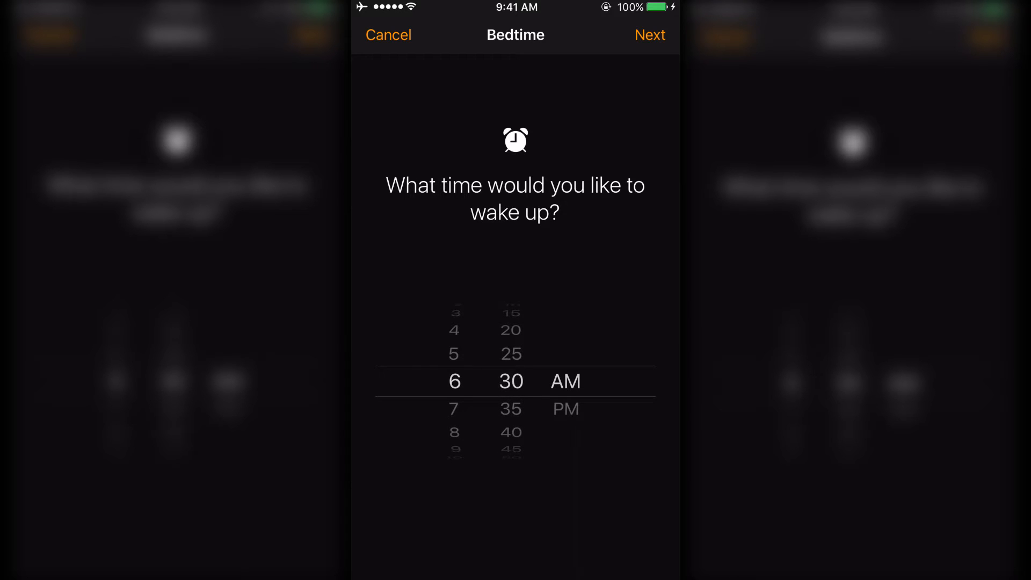
left_click(650, 34)
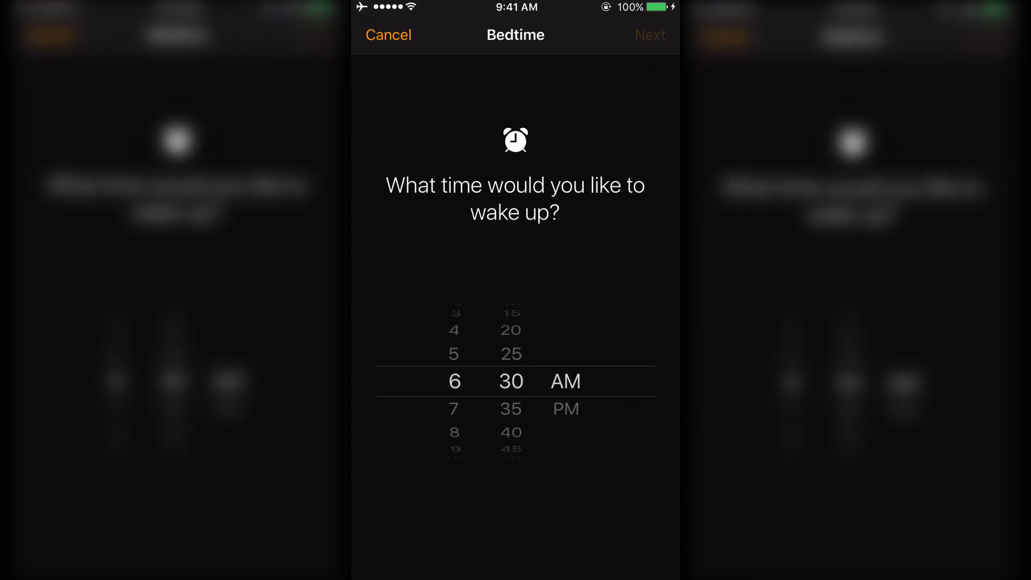
left_click(649, 35)
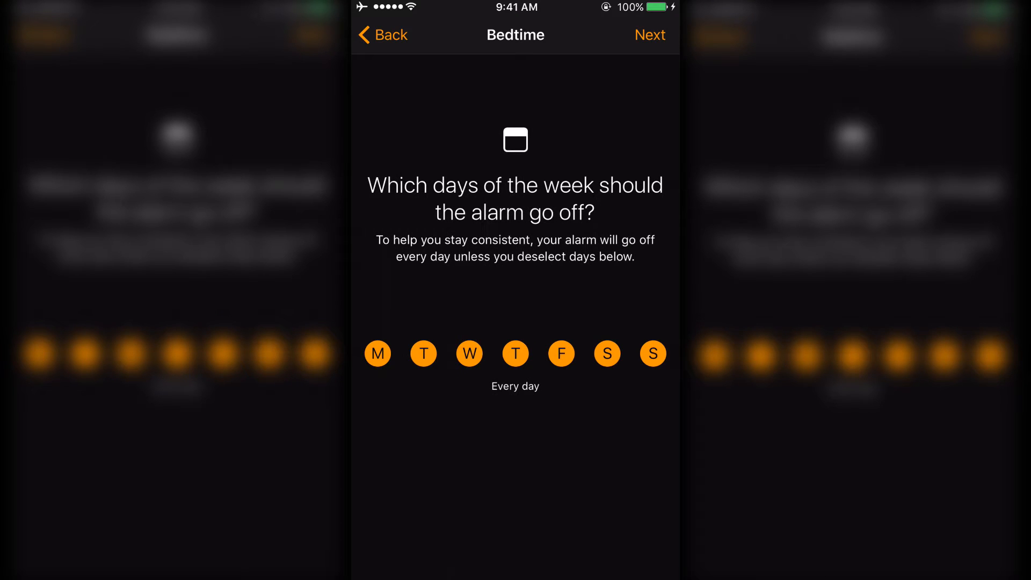
Limit the alarm to weekdays by dropping Saturday and Sunday.
left_click(606, 353)
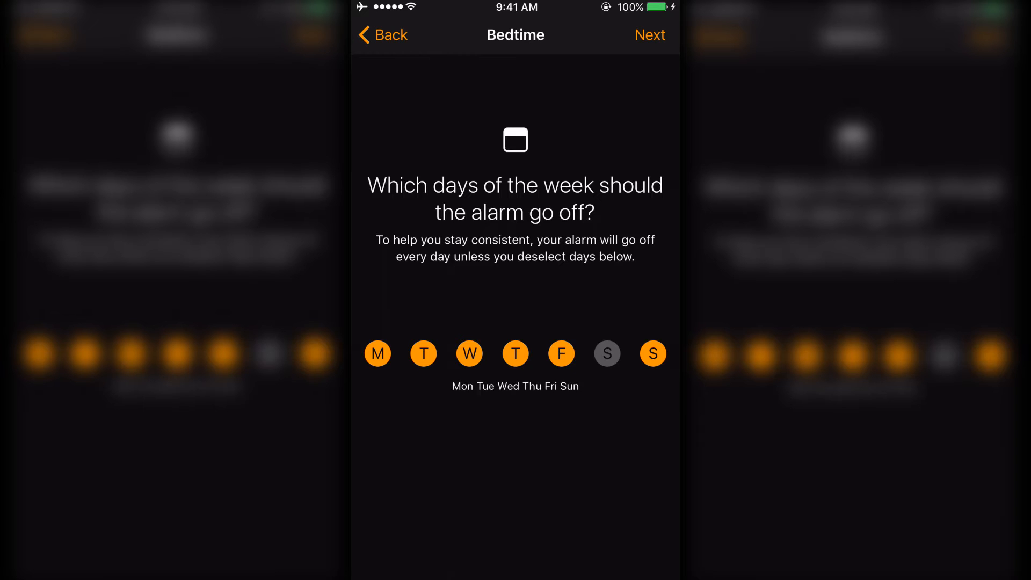
left_click(653, 353)
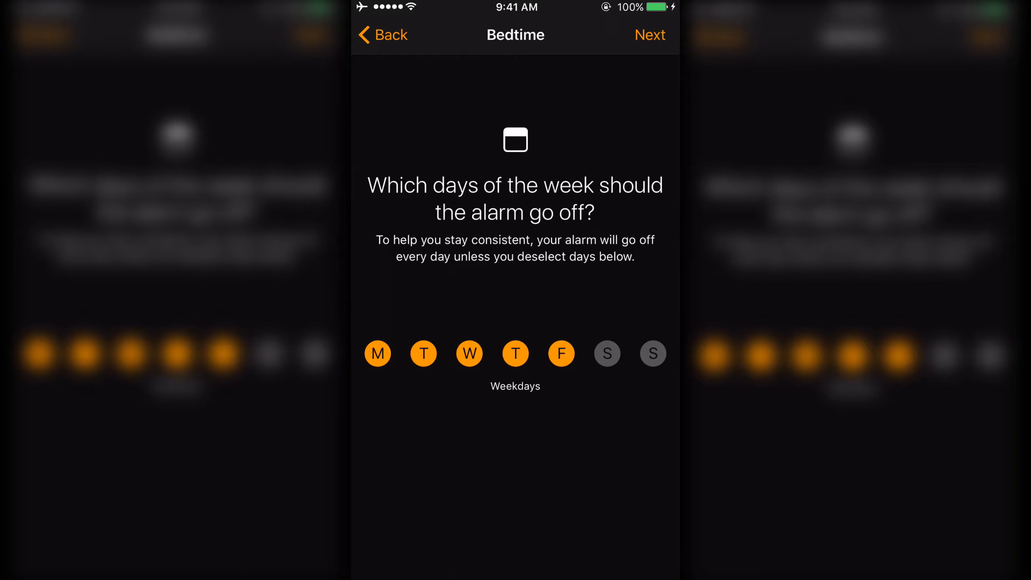
left_click(650, 34)
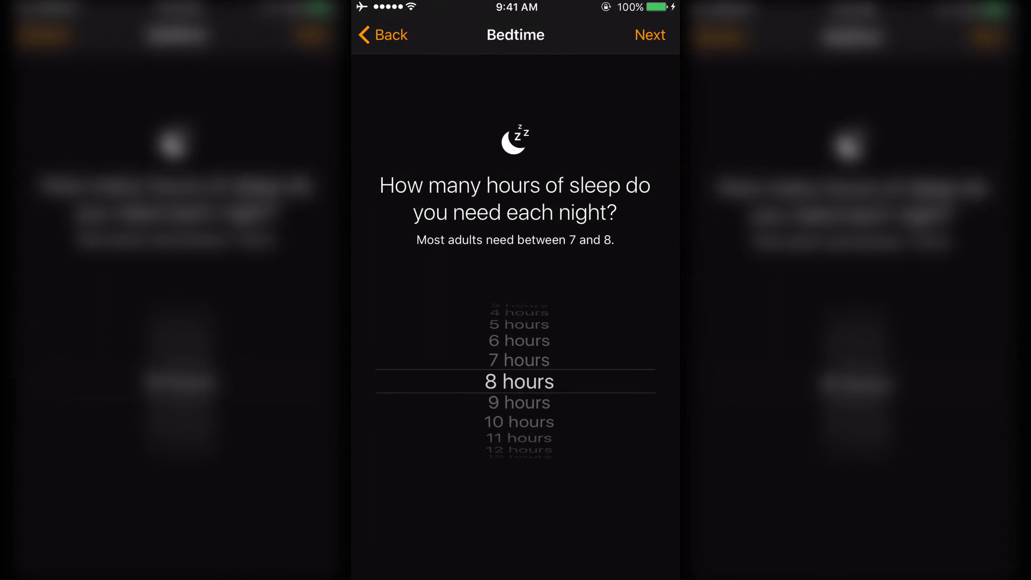
Choose 10 hours of sleep, keep the 15-minute reminder and pick Birdsong as the wake sound.
scroll("down", 3)
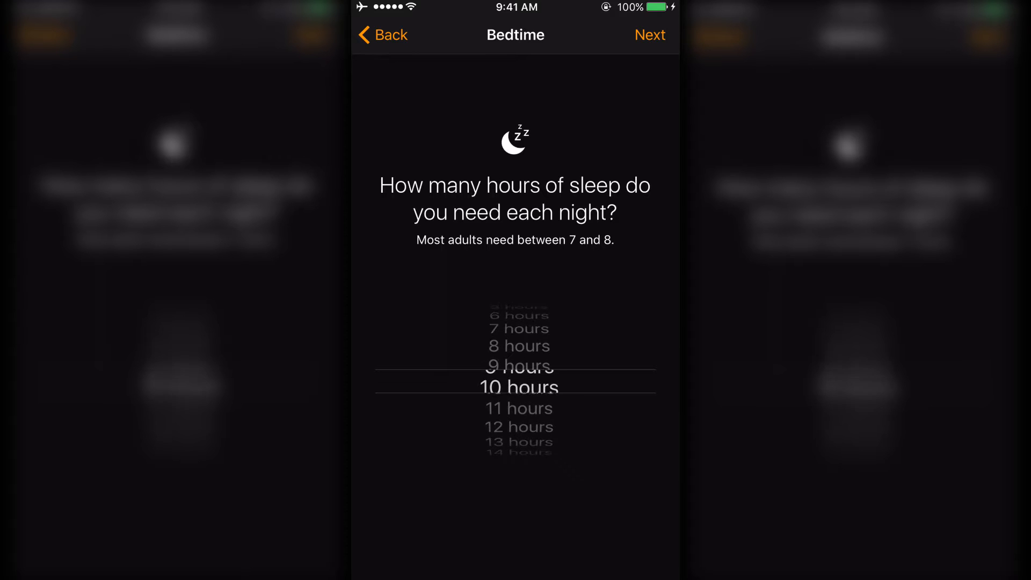
left_click(650, 35)
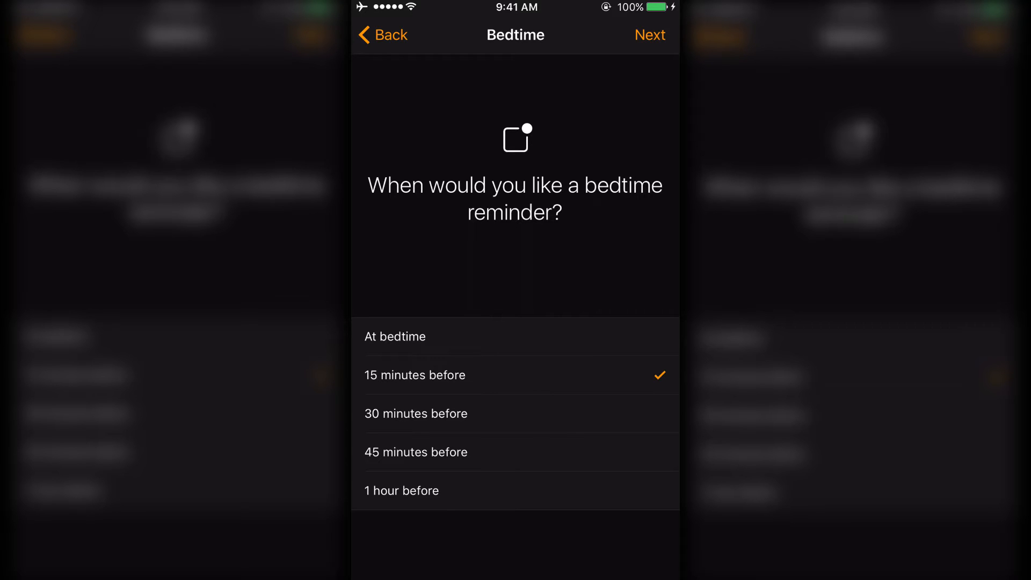
left_click(648, 35)
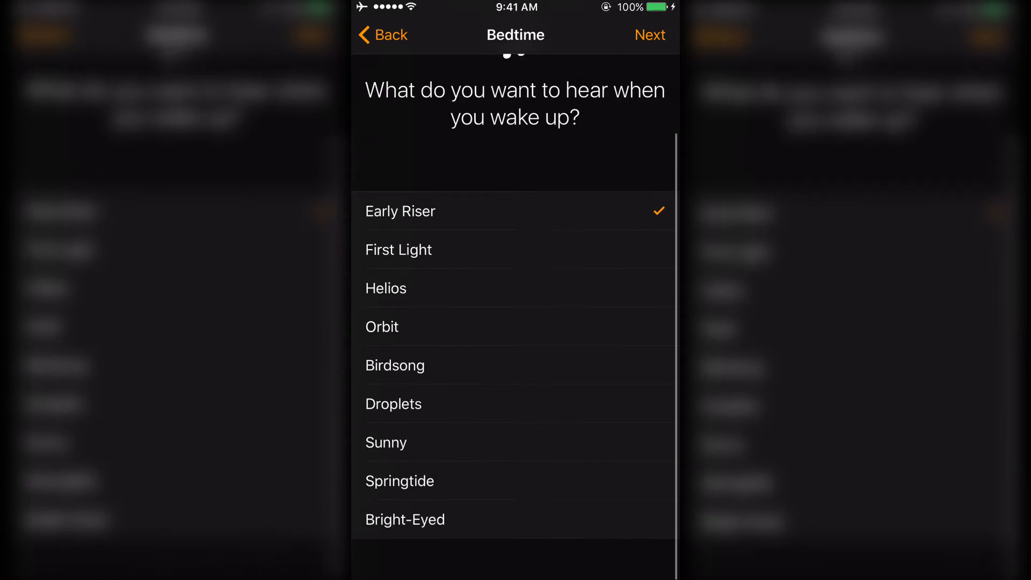
scroll("down", 3)
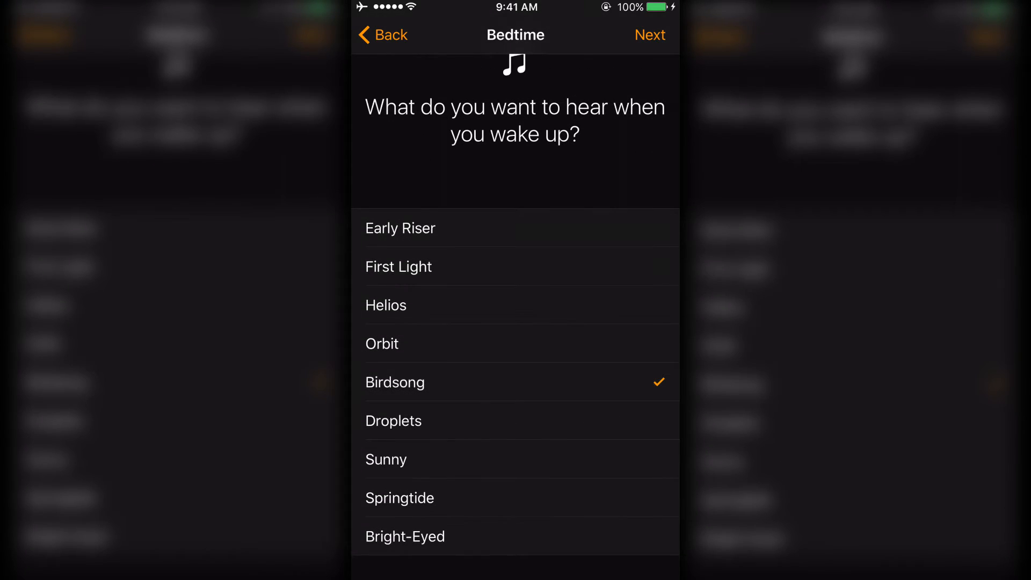
left_click(649, 35)
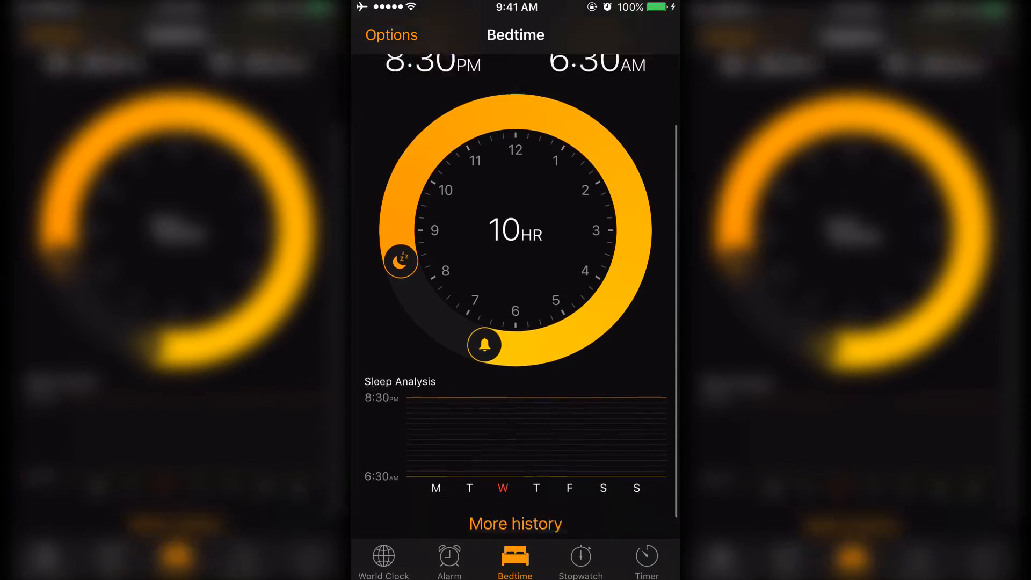
Scroll the Bedtime dial screen towards the sleep history link.
scroll("down", 3)
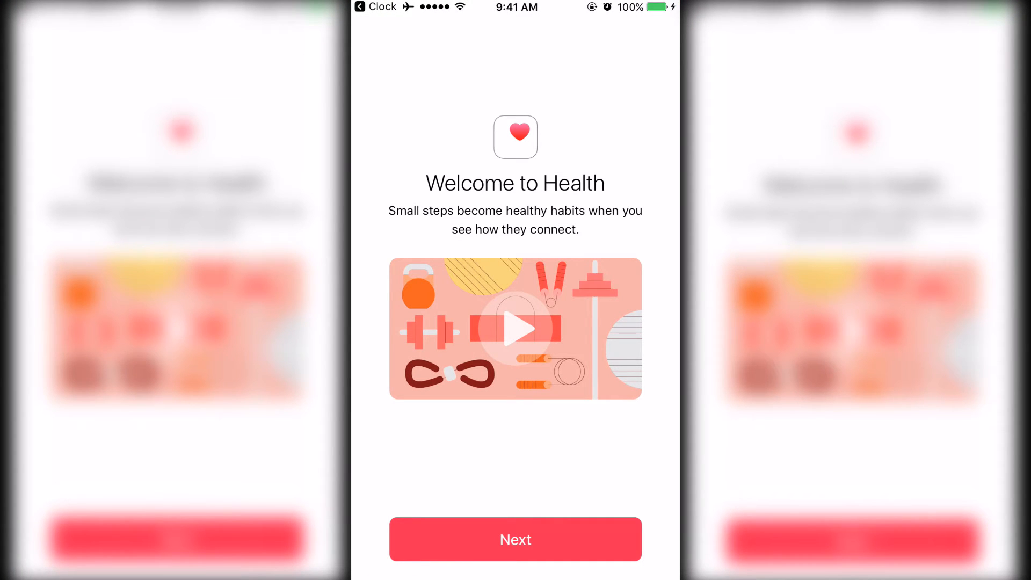
Pass the Welcome to Health screen and accept the My info profile details.
left_click(514, 539)
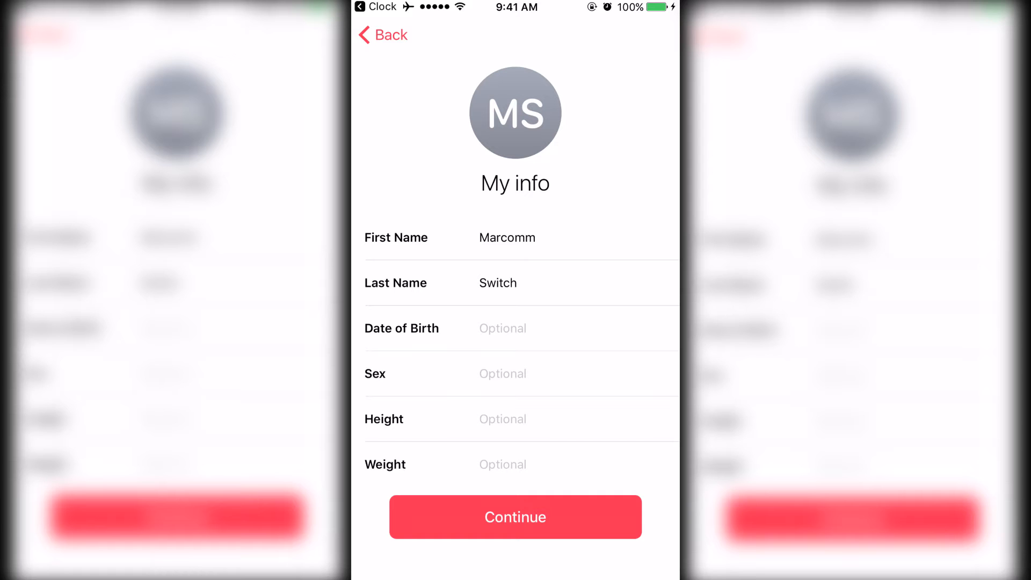
left_click(515, 516)
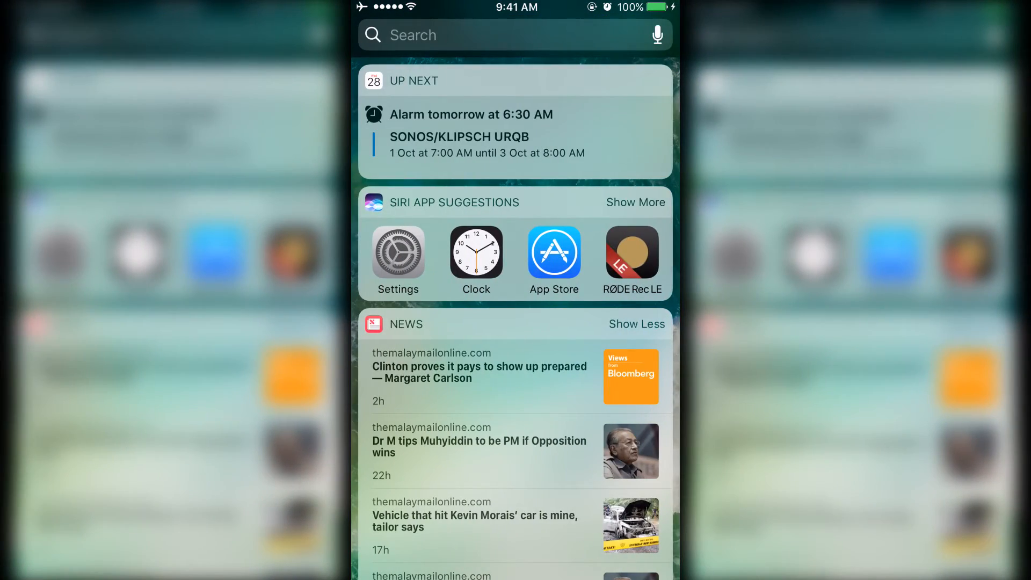
scroll("down", 3)
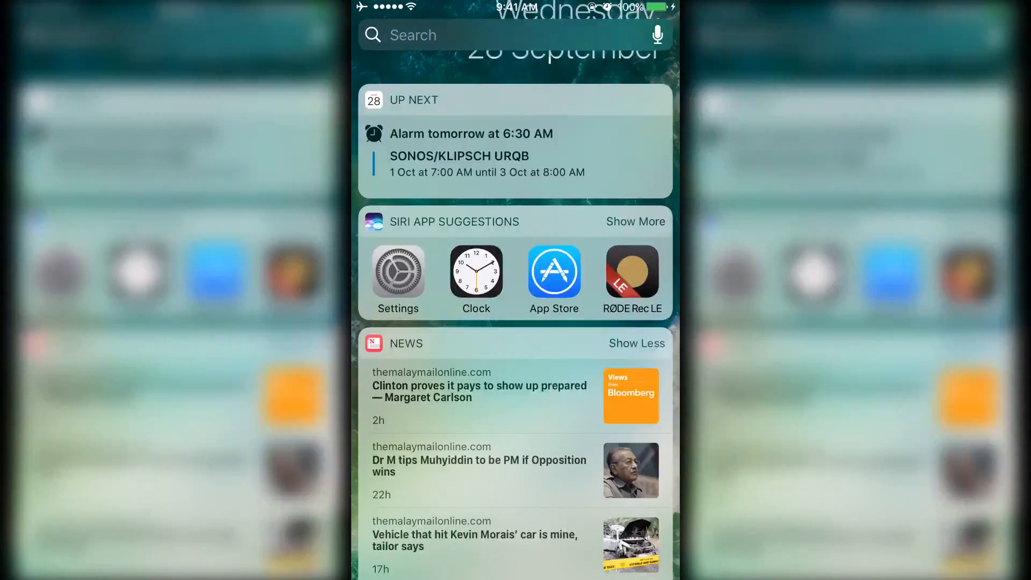
scroll("down", 3)
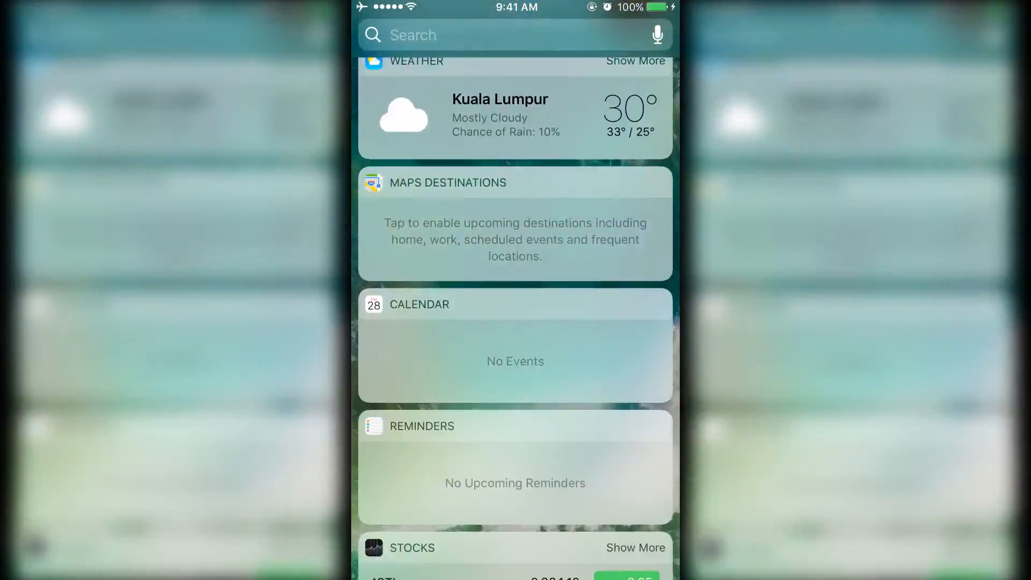
scroll("down", 3)
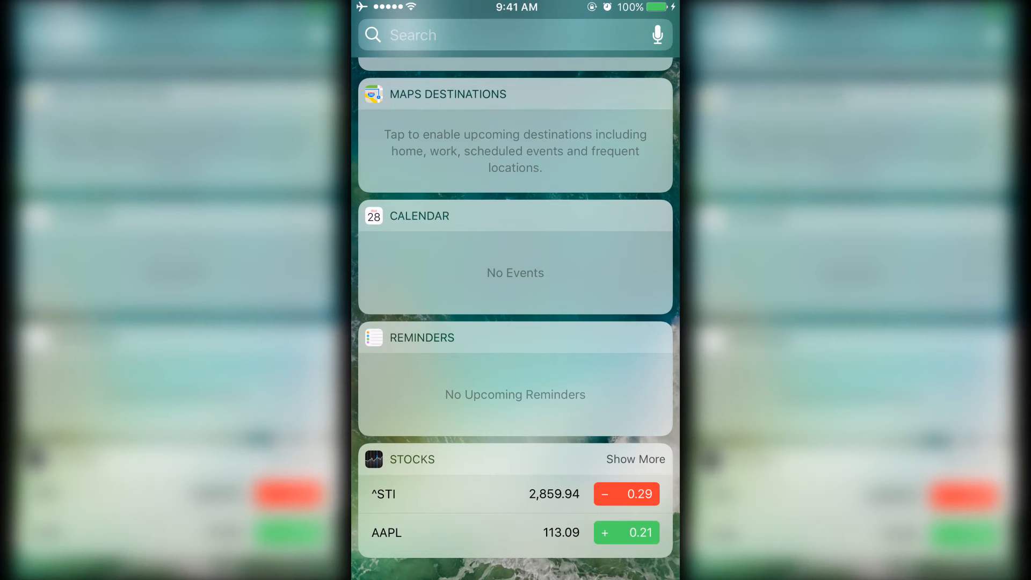
scroll("down", 3)
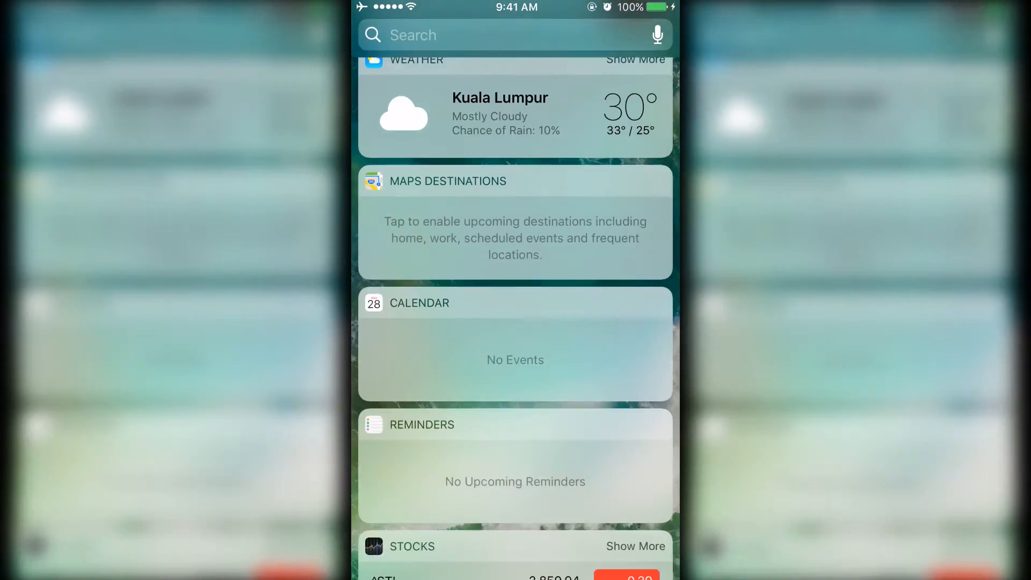
scroll("down", 3)
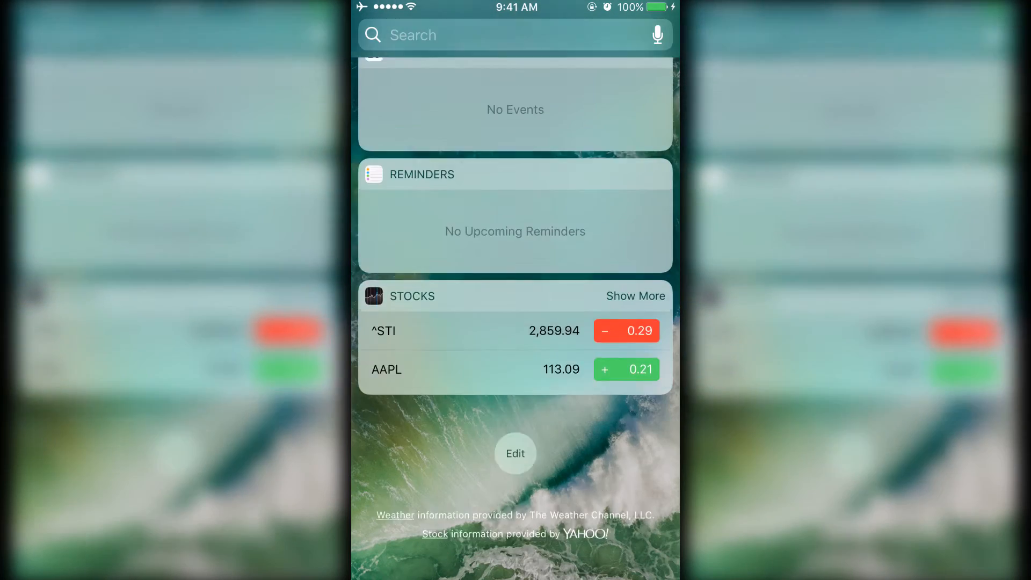
scroll("down", 3)
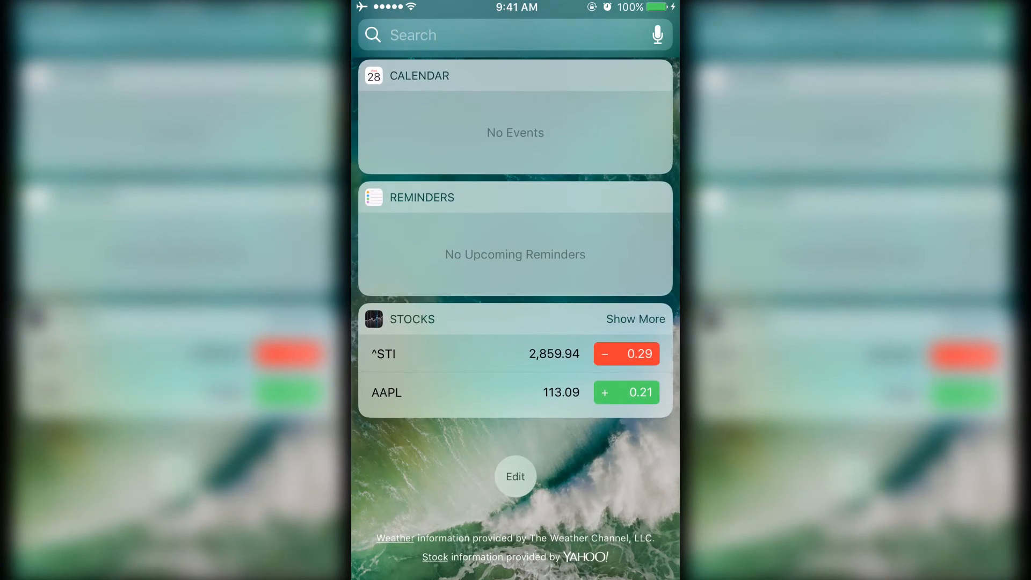
Enter widget editing and remove the Calendar widget from Today view.
left_click(515, 476)
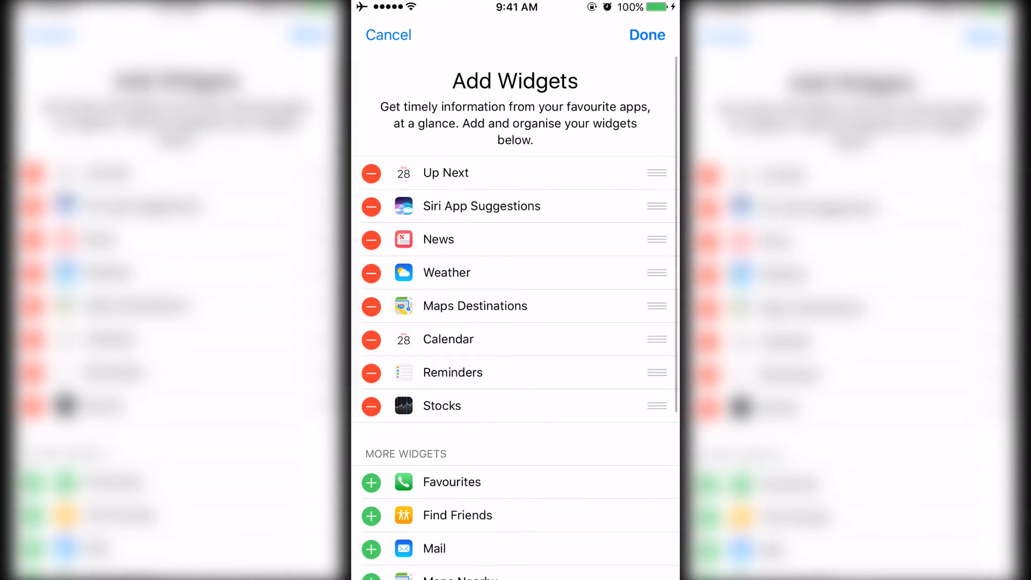
scroll("down", 3)
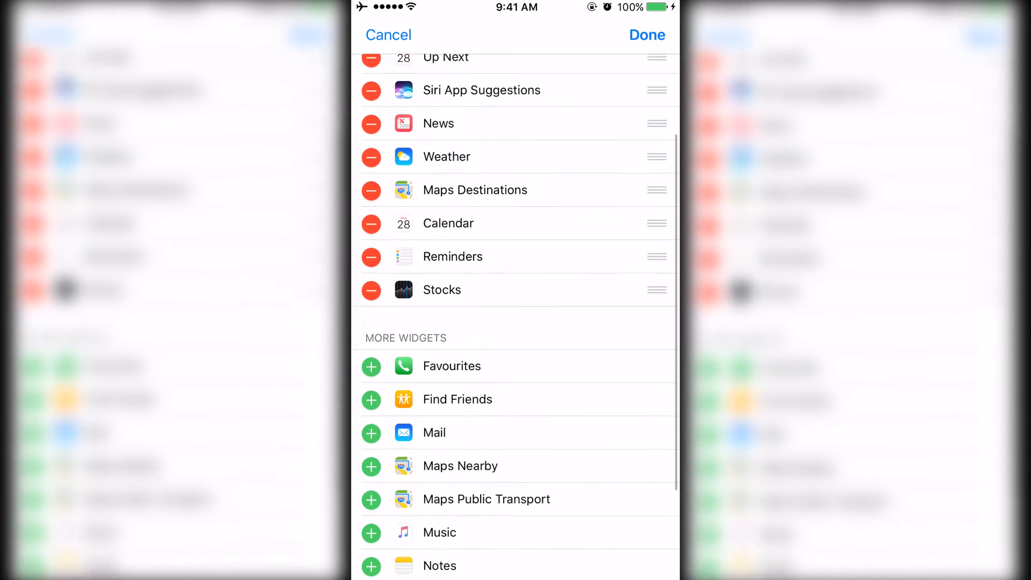
scroll("up", 3)
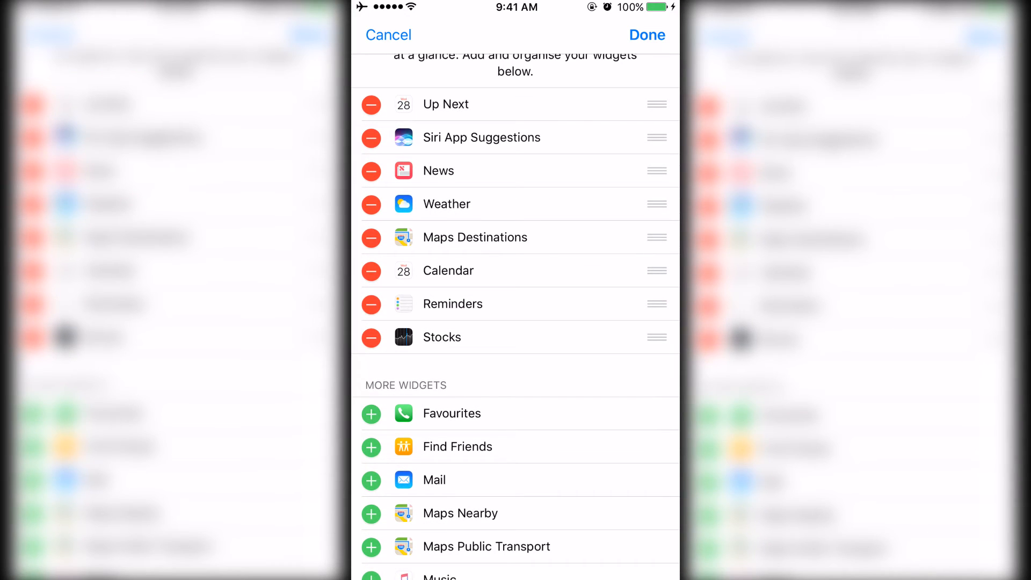
left_click(370, 271)
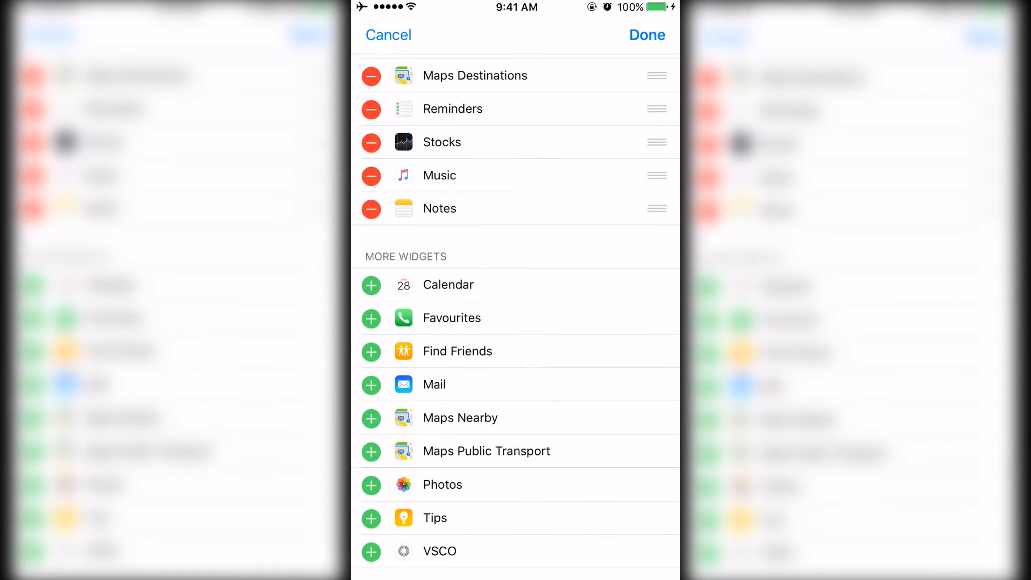
Move Notes to the top of the widgets and remove the Up Next widget.
scroll("down", 3)
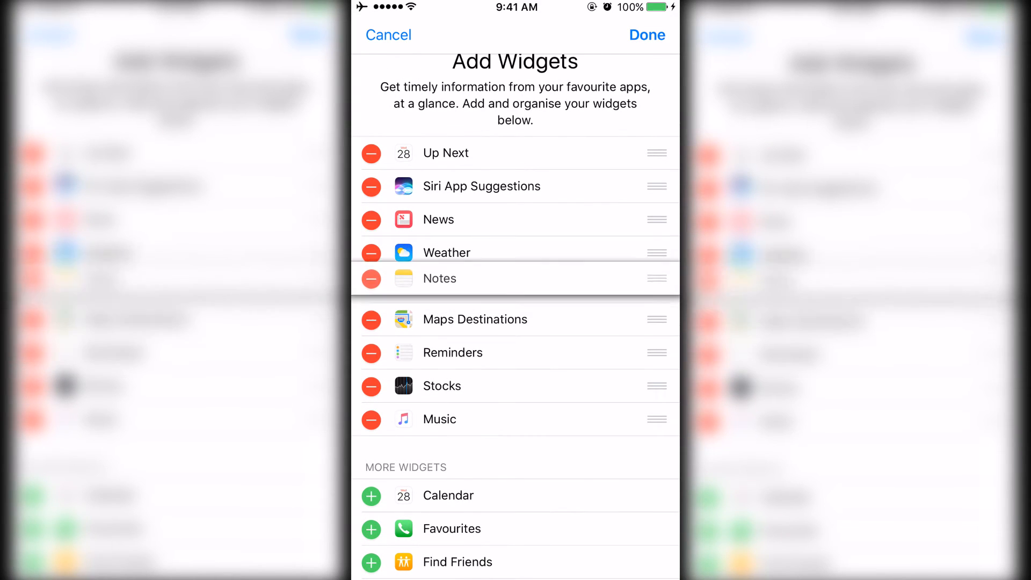
left_click_drag(657, 278, 657, 153)
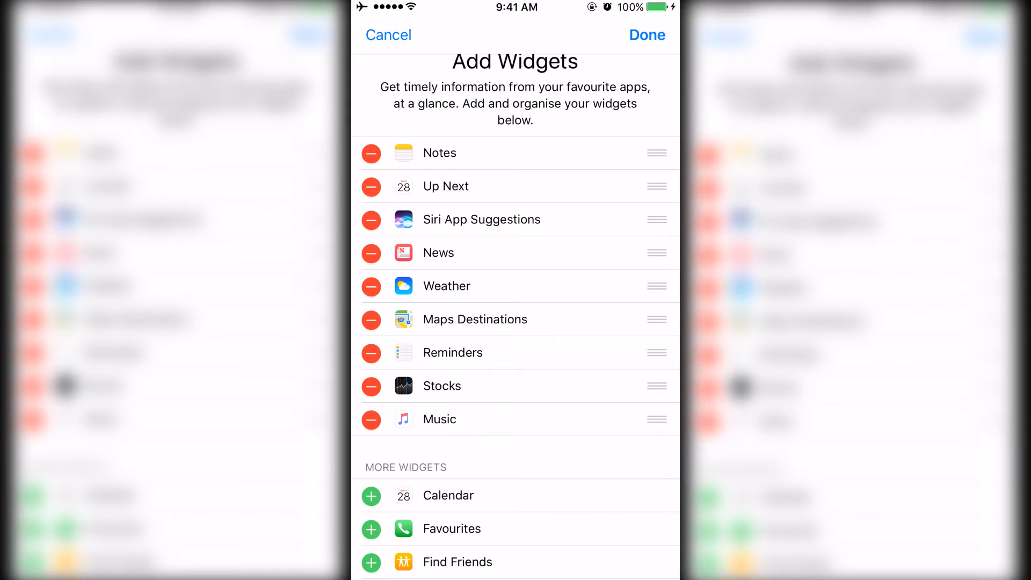
left_click(371, 185)
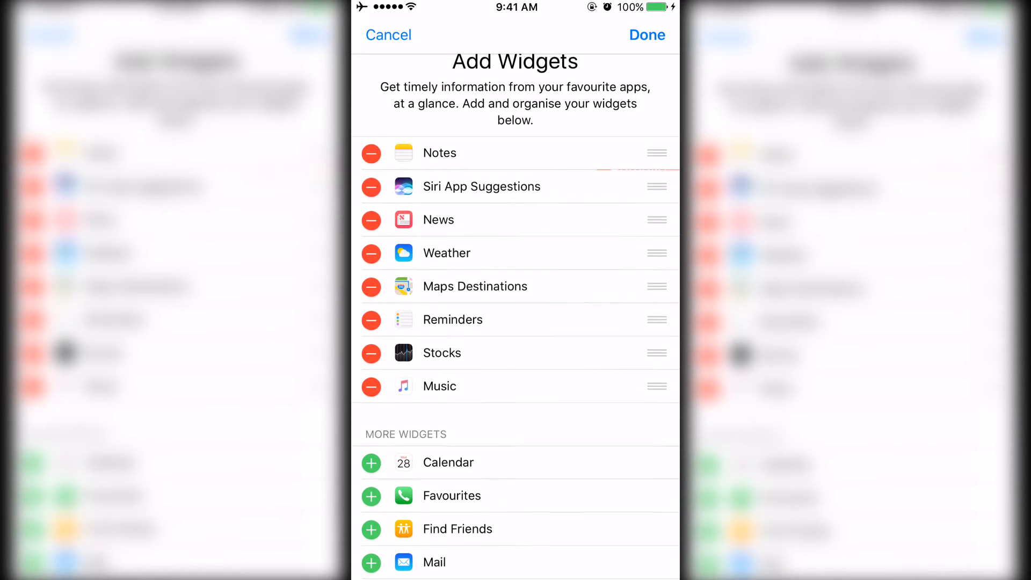
left_click(370, 219)
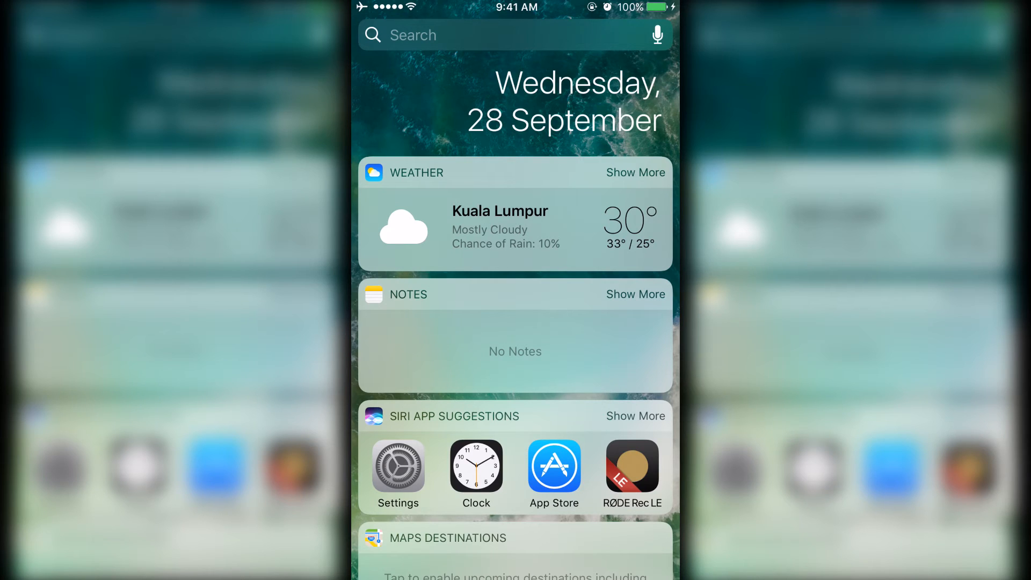
Scroll through the customised Today view widgets to review them.
scroll("down", 3)
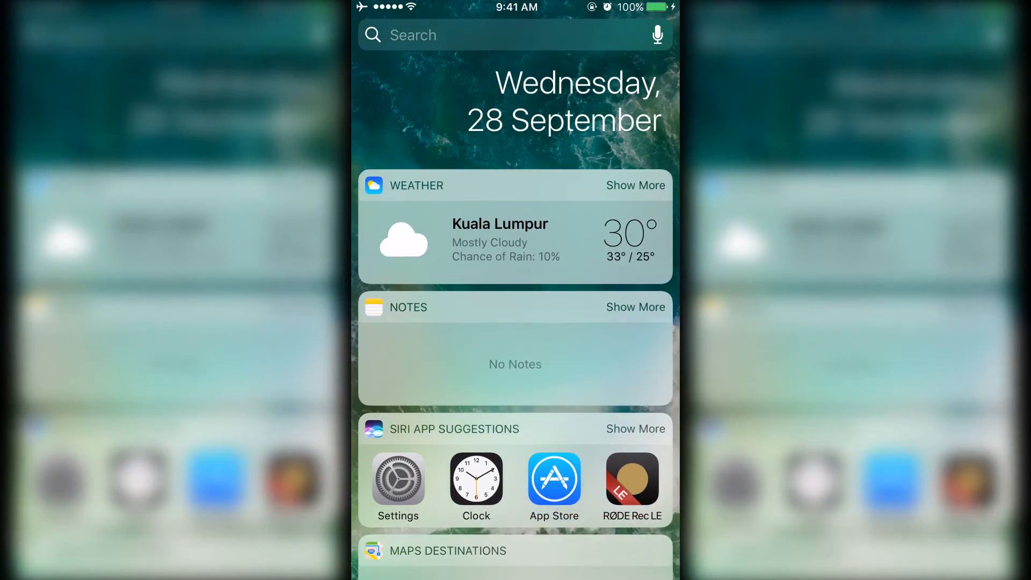
scroll("down", 3)
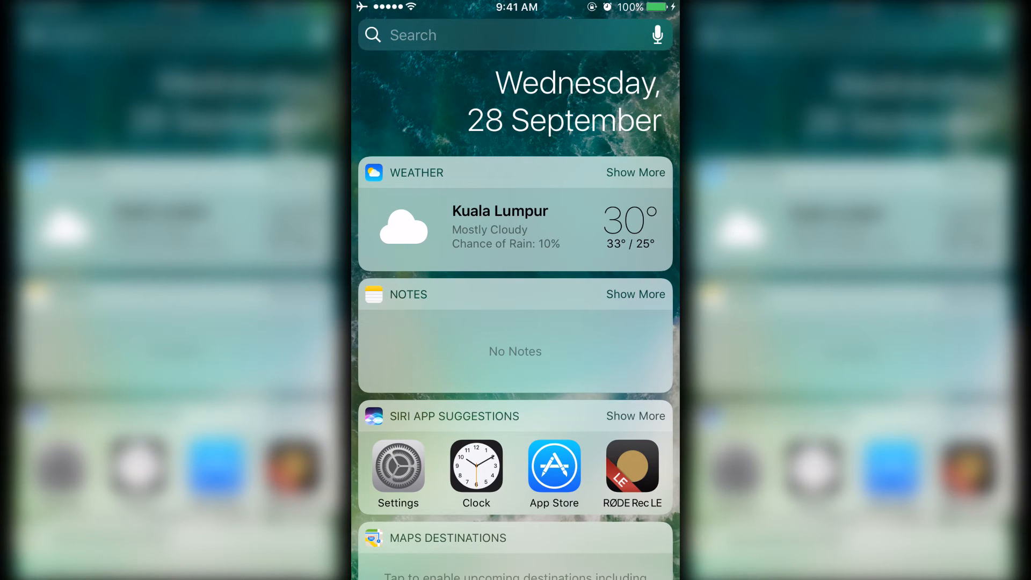
scroll("down", 3)
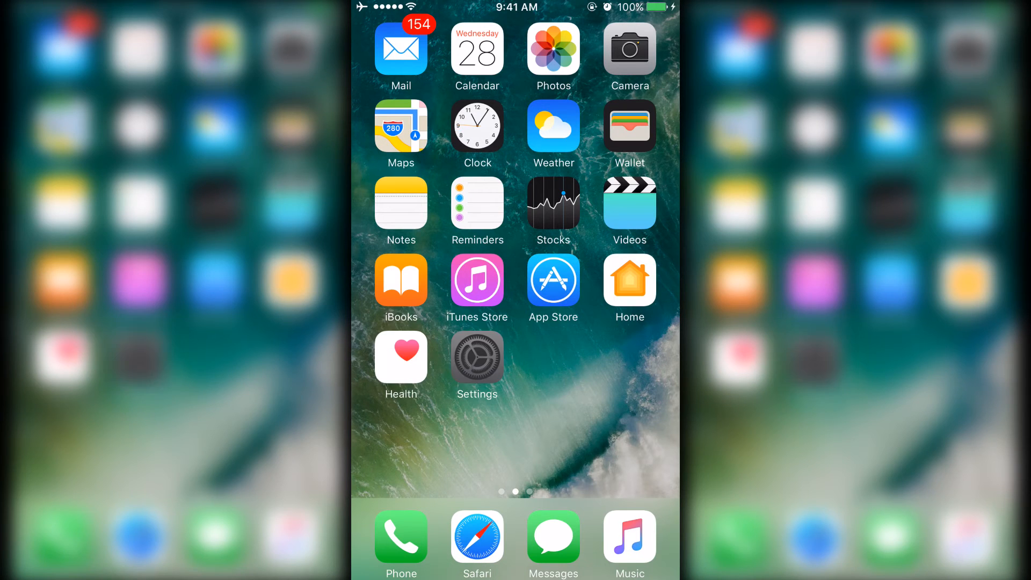
In Settings > General > Accessibility, switch the Magnifier toggle on.
left_click(477, 366)
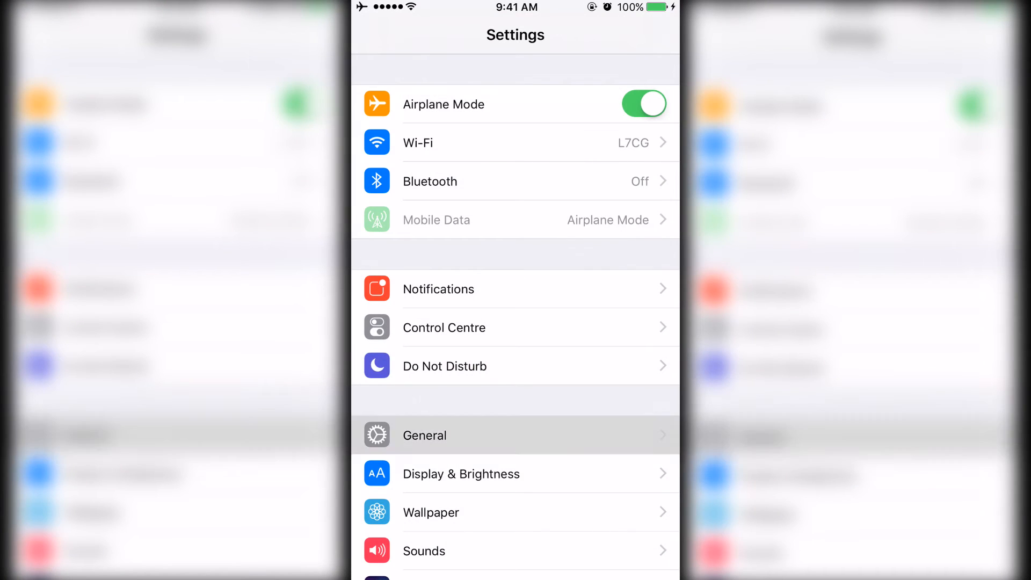
left_click(424, 435)
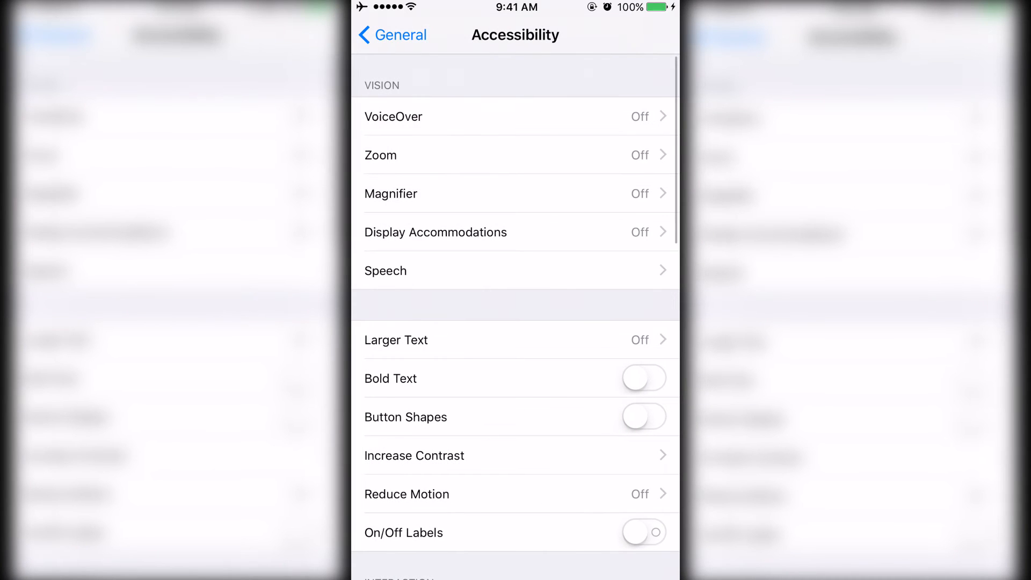
left_click(515, 193)
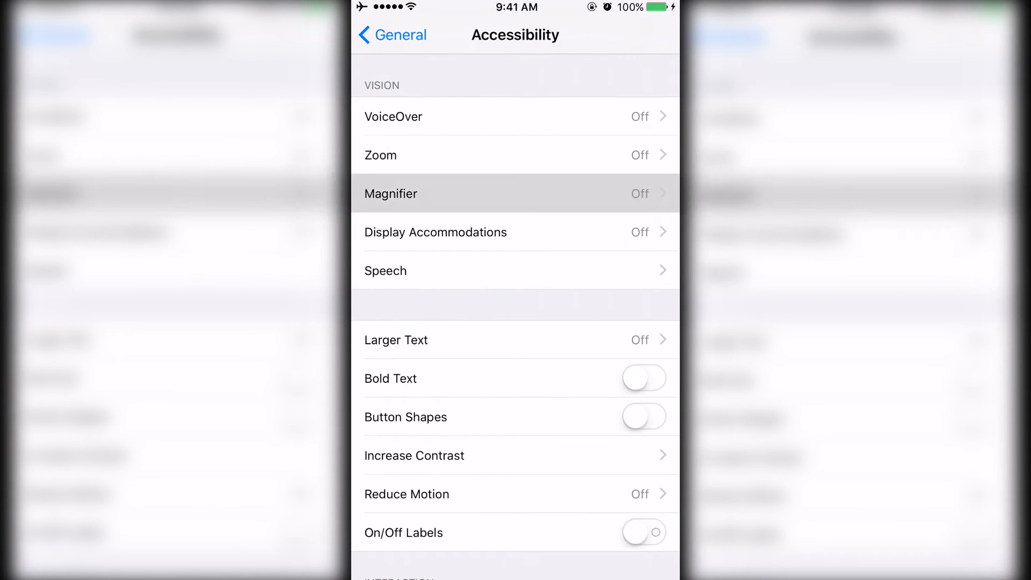
left_click(514, 194)
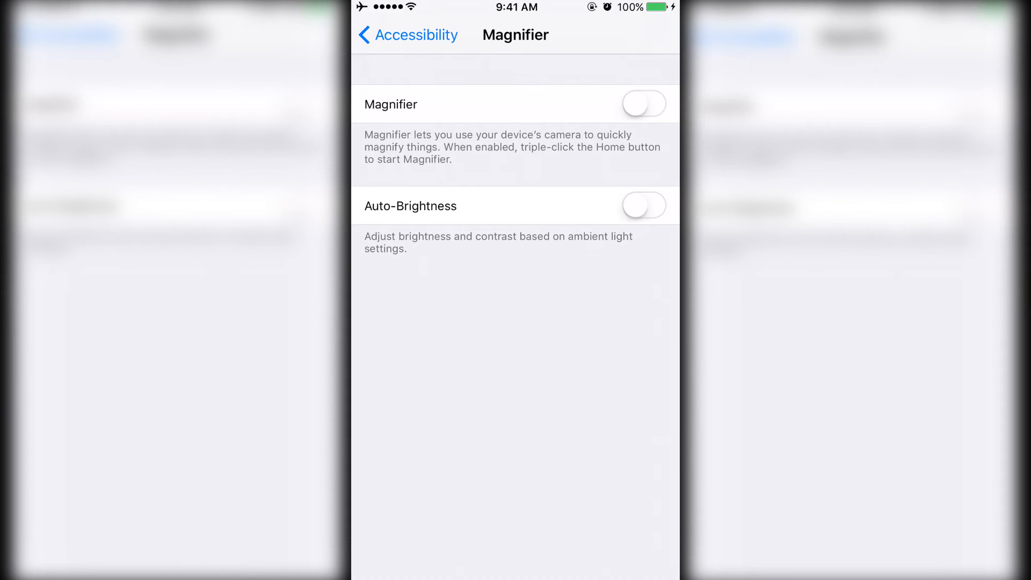
left_click(644, 104)
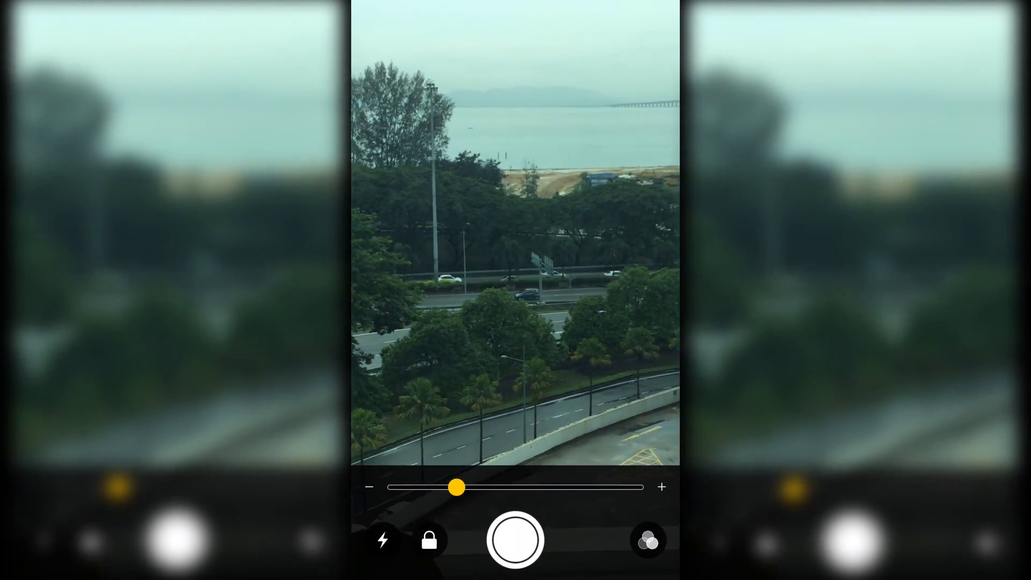
Slide Magnifier's zoom in on the building and back out to the bridge view.
left_click_drag(457, 488, 637, 487)
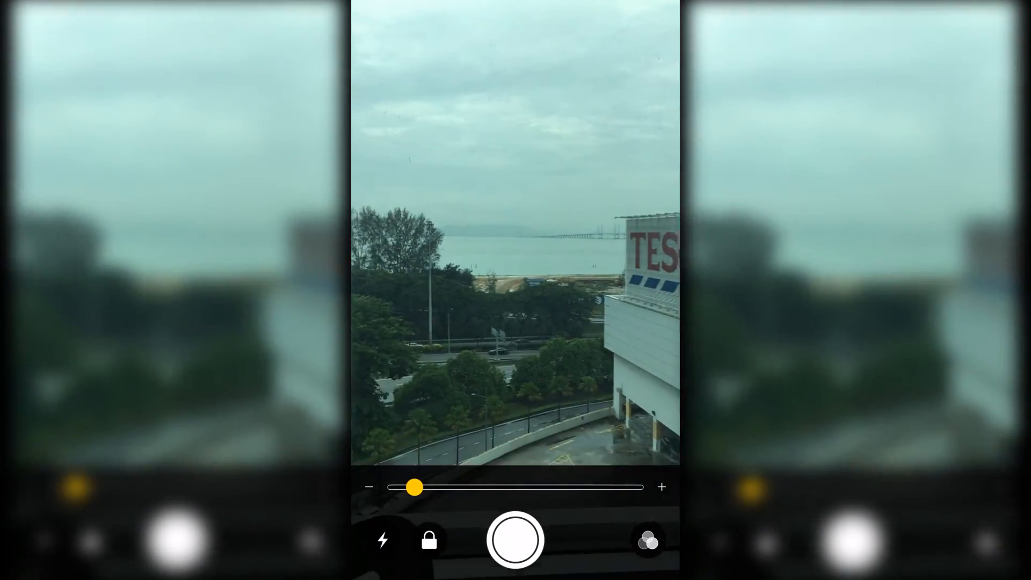
left_click_drag(415, 487, 602, 486)
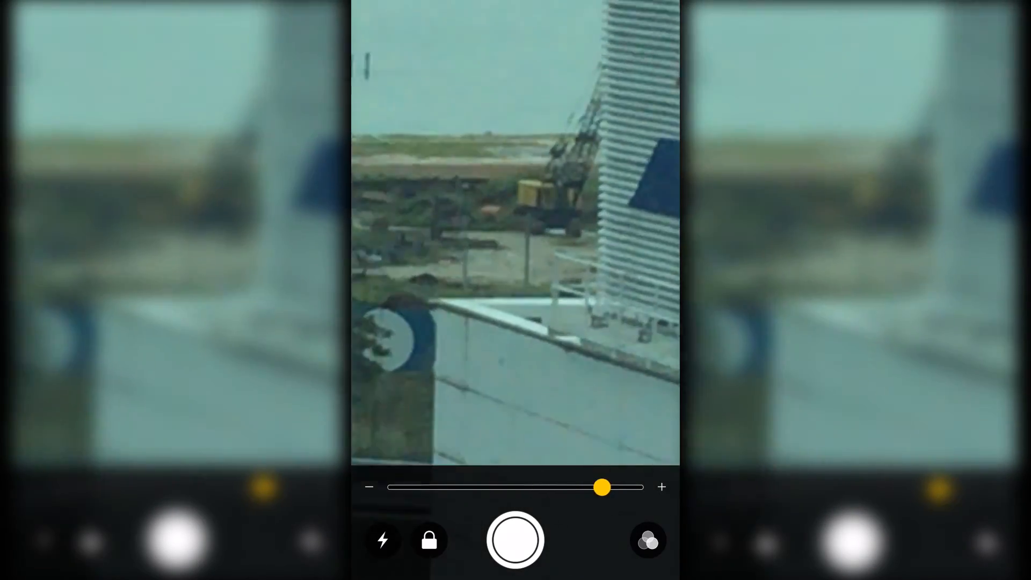
left_click_drag(603, 486, 485, 486)
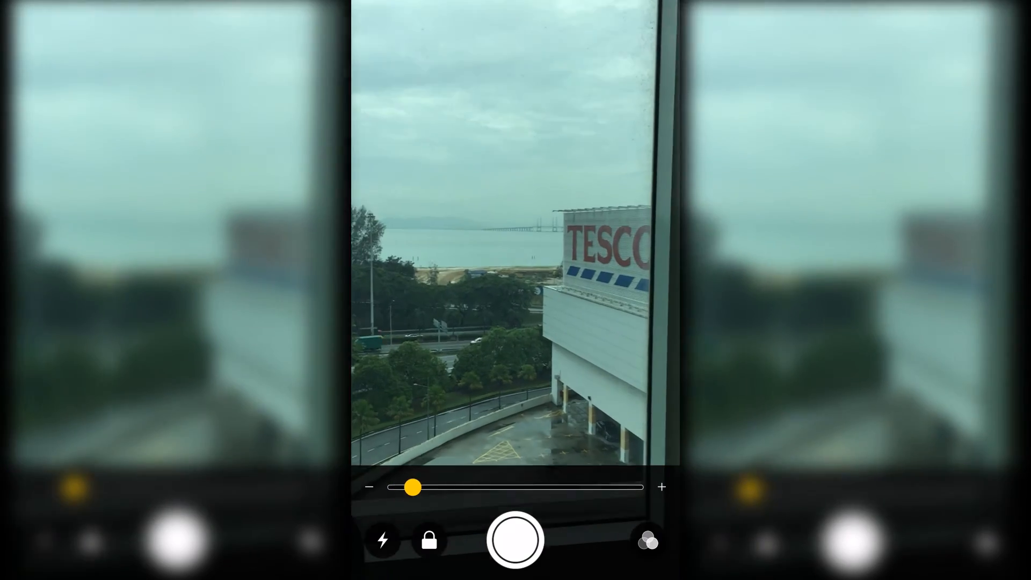
left_click_drag(412, 486, 476, 486)
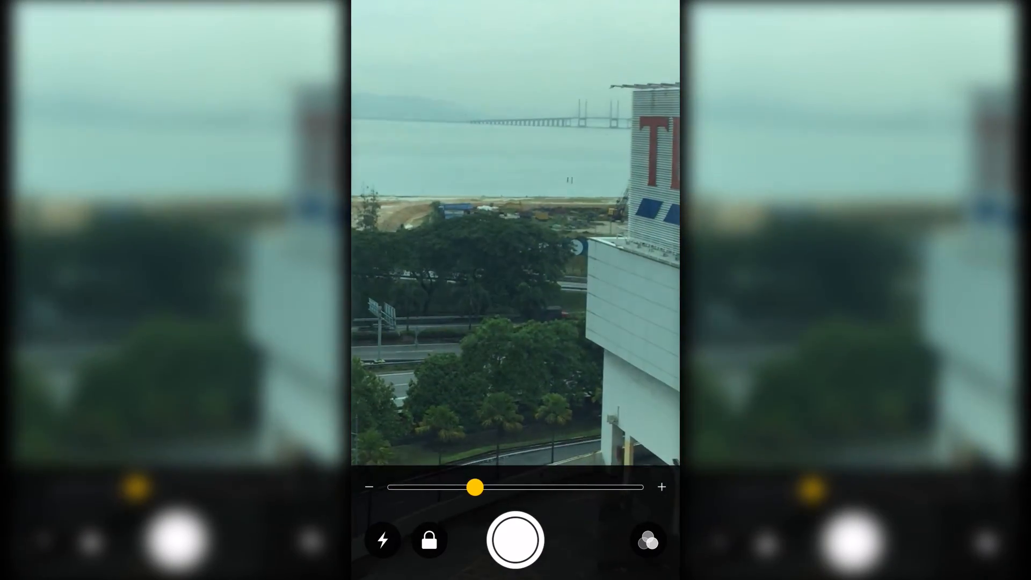
Apply the red/black colour filter and raise its brightness and contrast.
left_click(648, 540)
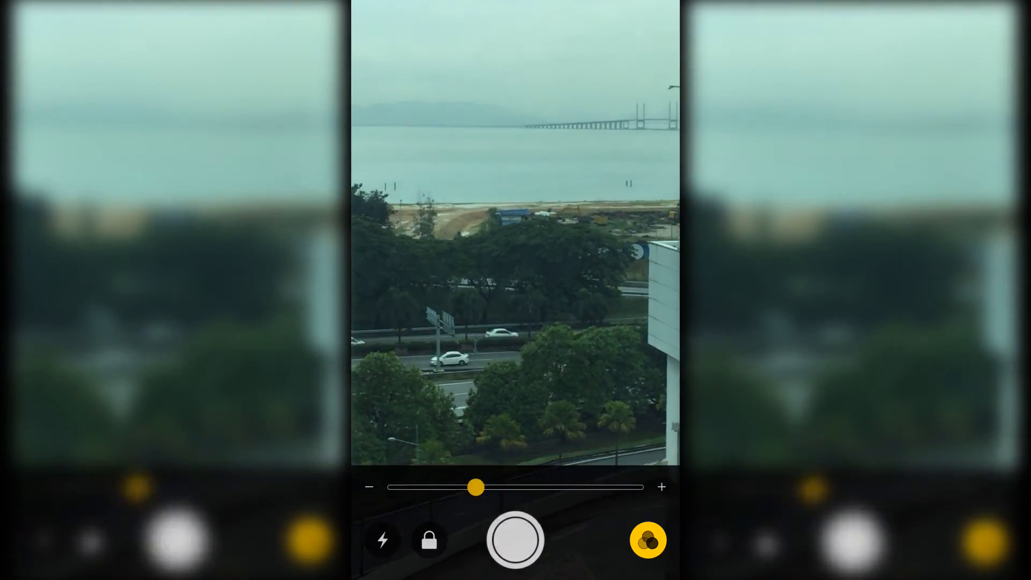
left_click(648, 540)
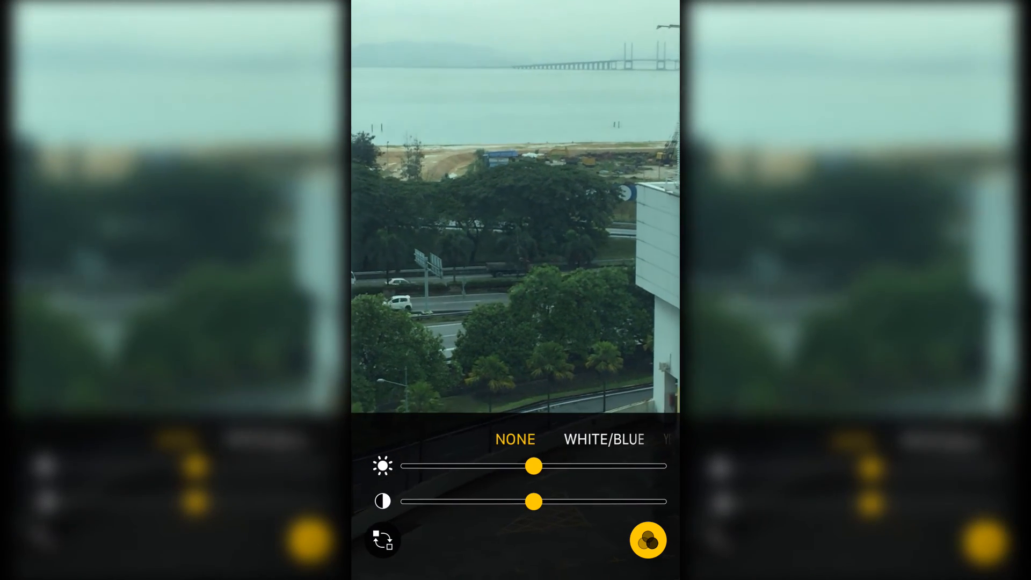
left_click(602, 439)
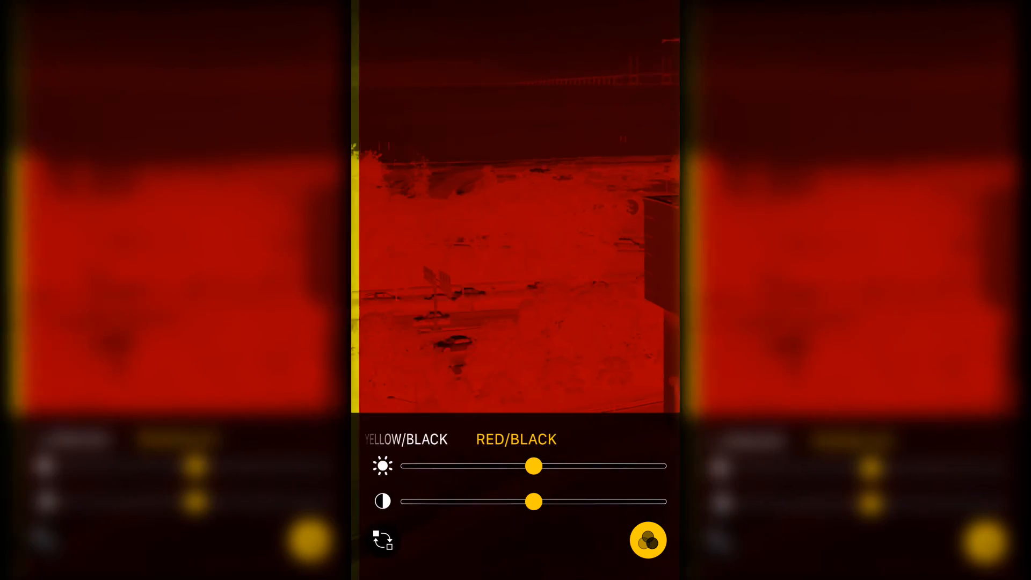
left_click_drag(533, 465, 483, 465)
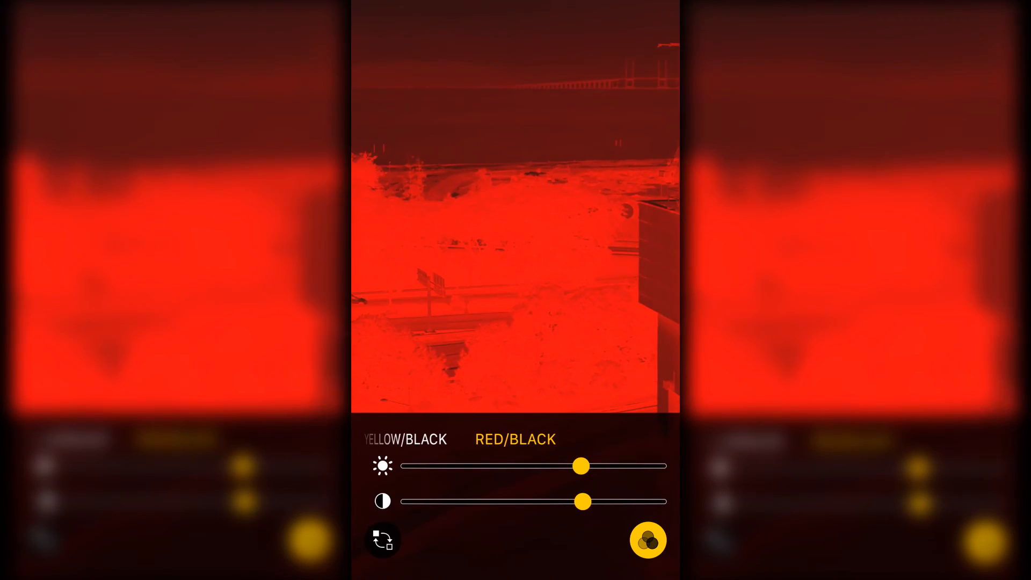
left_click_drag(579, 465, 532, 465)
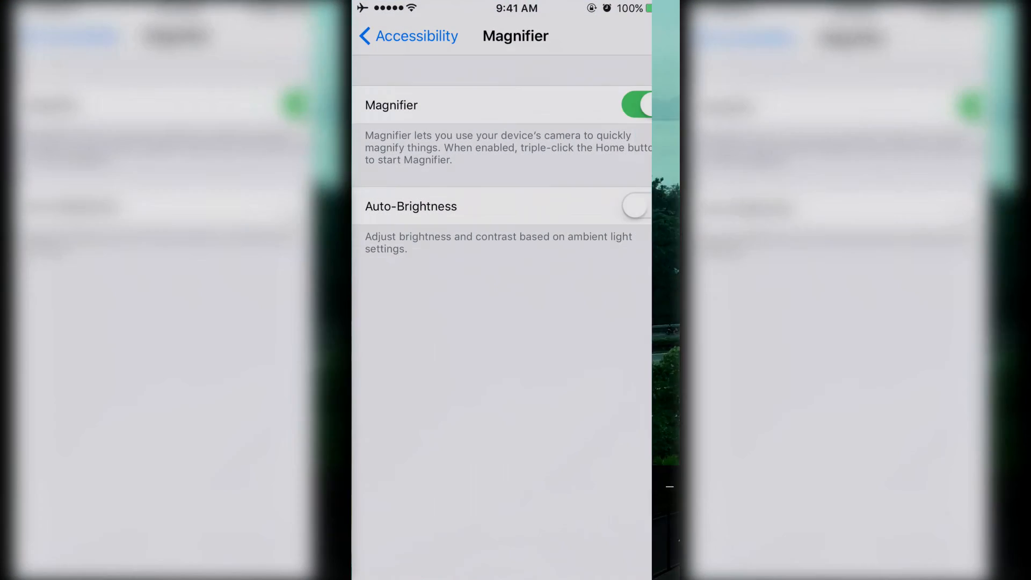
Go back from the Magnifier page to the Accessibility settings list.
left_click(644, 104)
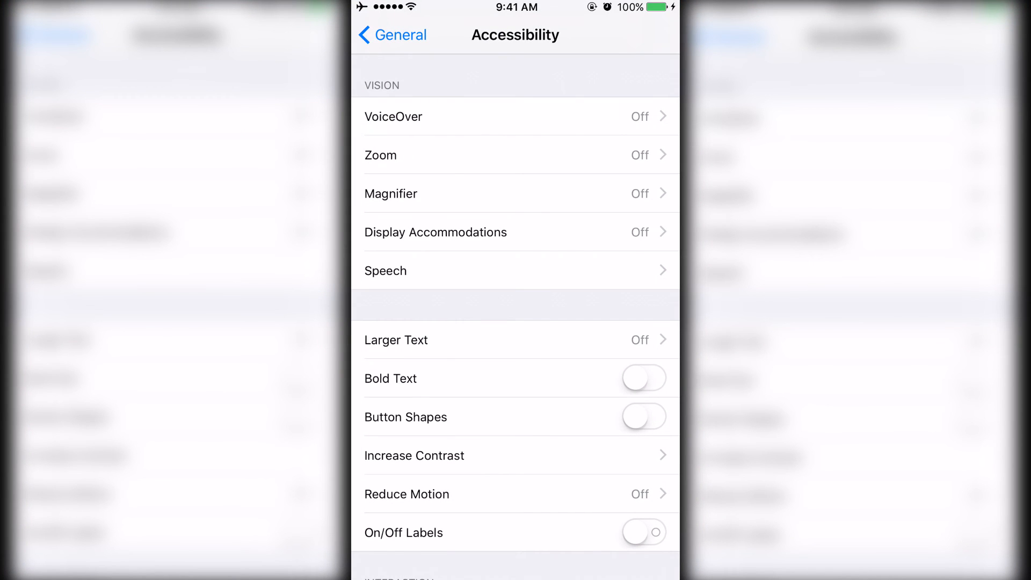
Reach Home Button under Interaction in the Accessibility list and open its settings.
scroll("down", 3)
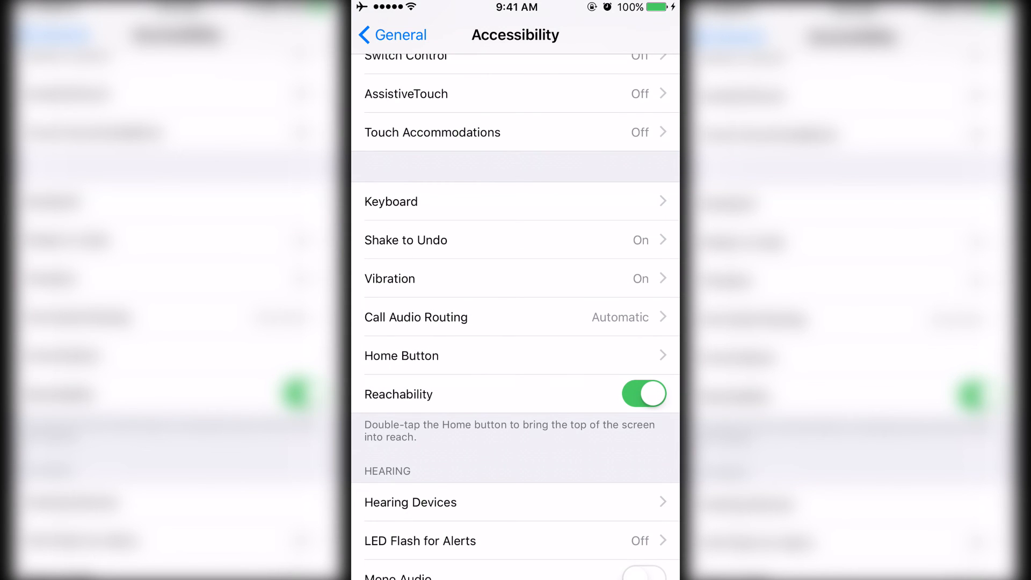
left_click(514, 356)
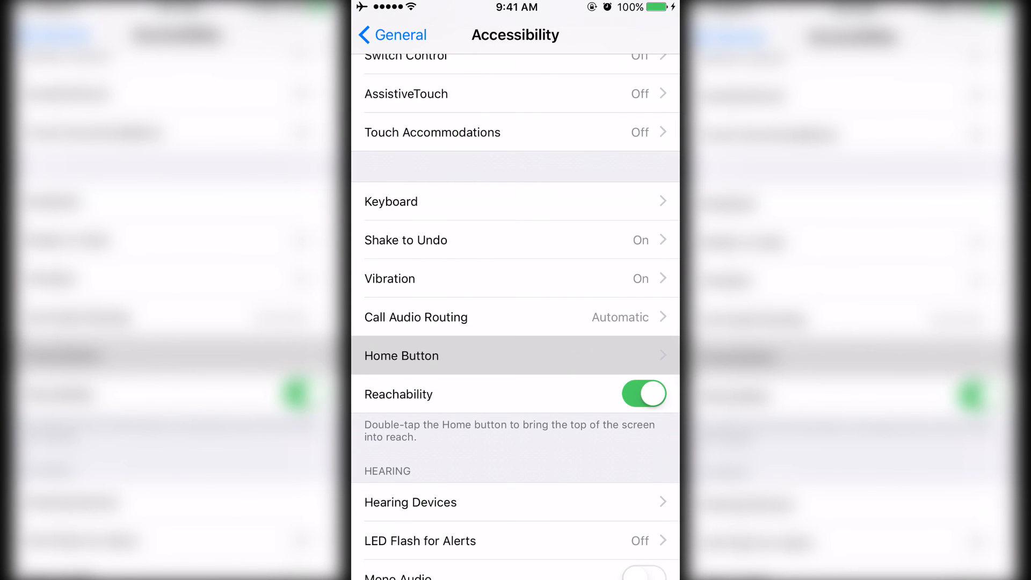